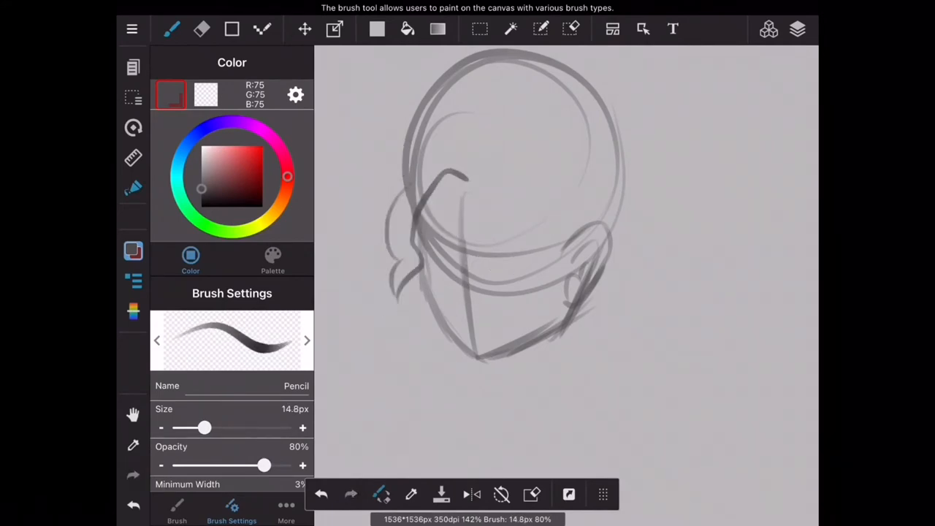
Draw eyes, eyebrows, nose, mouth, ear and hairline in dark grey pencil over the head guides
click(321, 494)
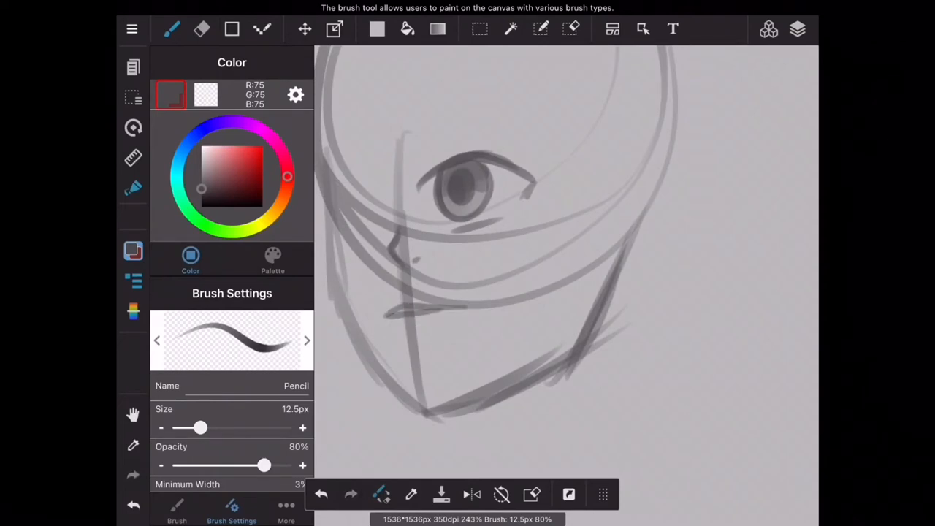
drag(201, 427, 219, 427)
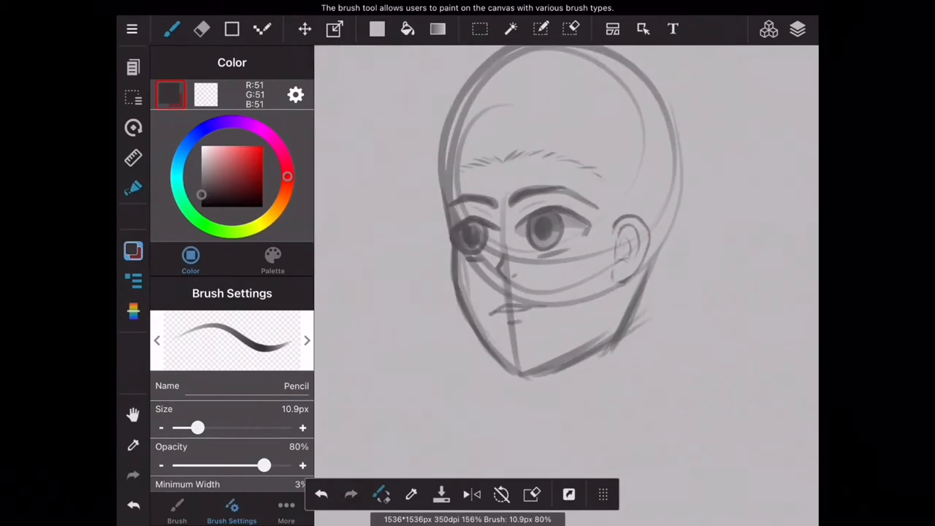
Sketch tousled hair, high collar, buttoned coat and torso outline, erasing stray lines
drag(482, 146, 431, 328)
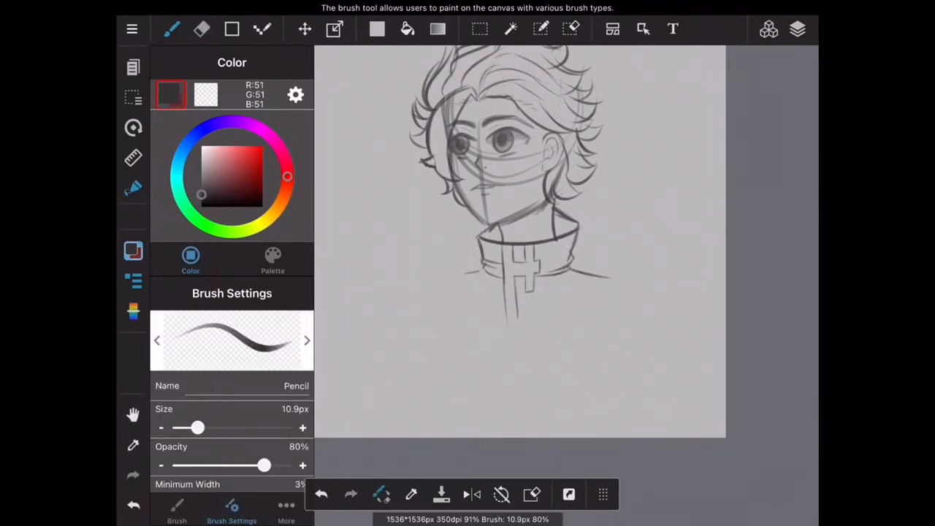
scroll(down, 3)
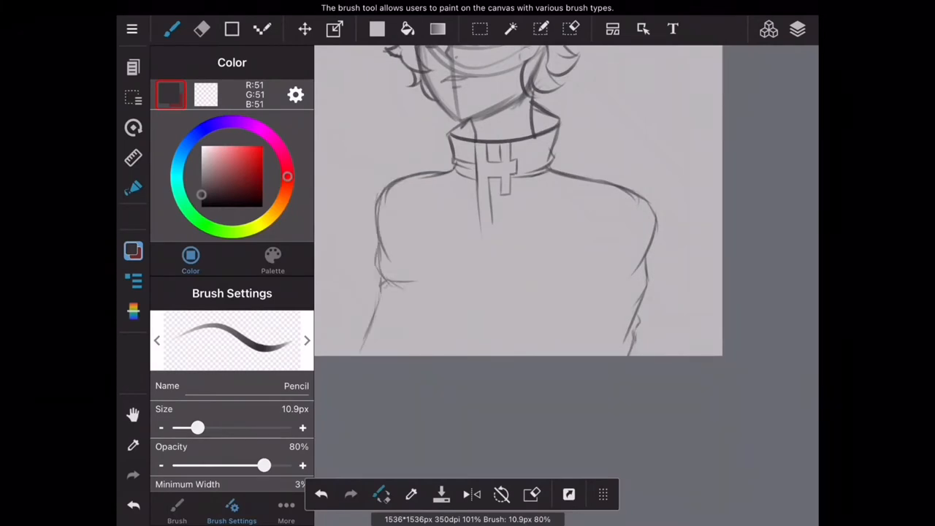
click(201, 29)
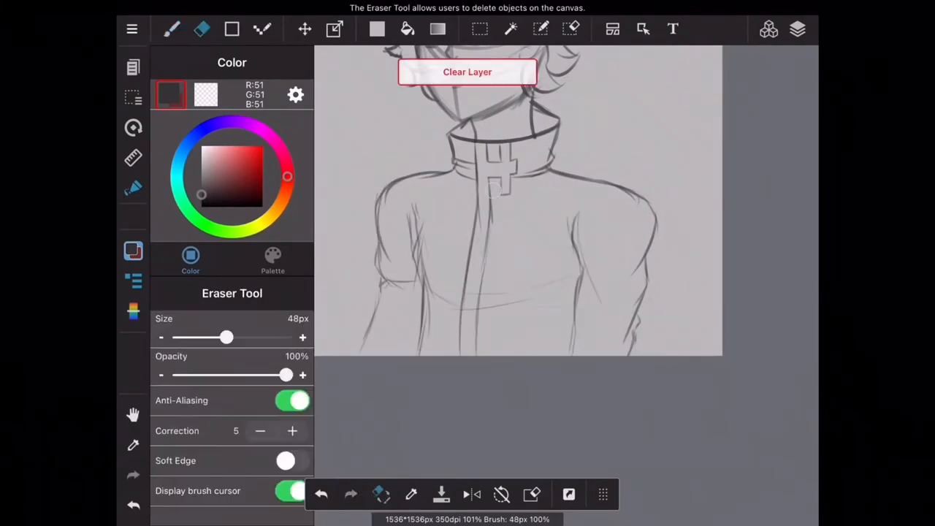
click(171, 30)
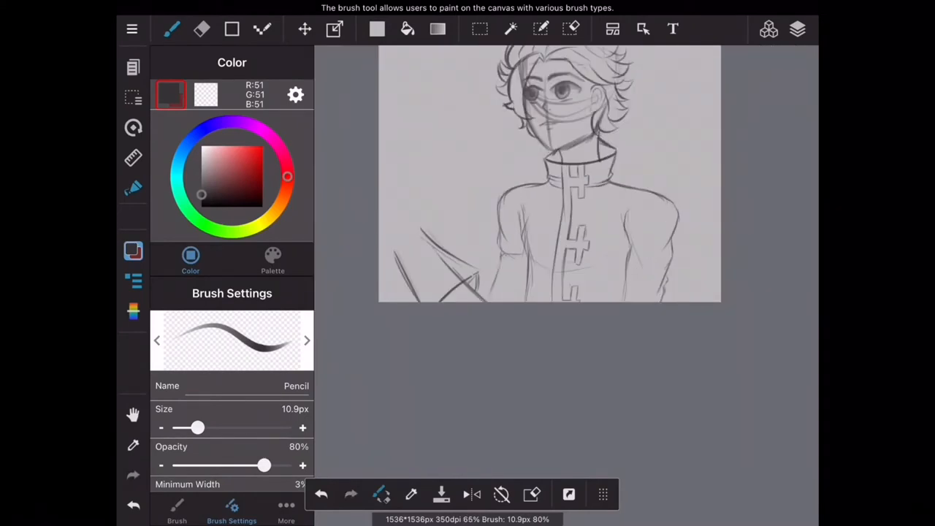
Draw the raised fist gripping the staff, erasing and reselecting around the hand to adjust it
click(201, 28)
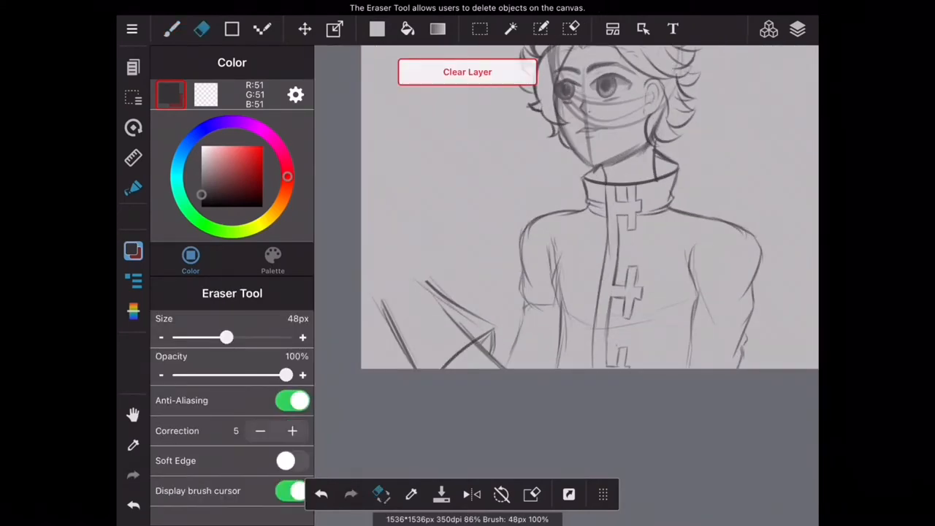
click(172, 28)
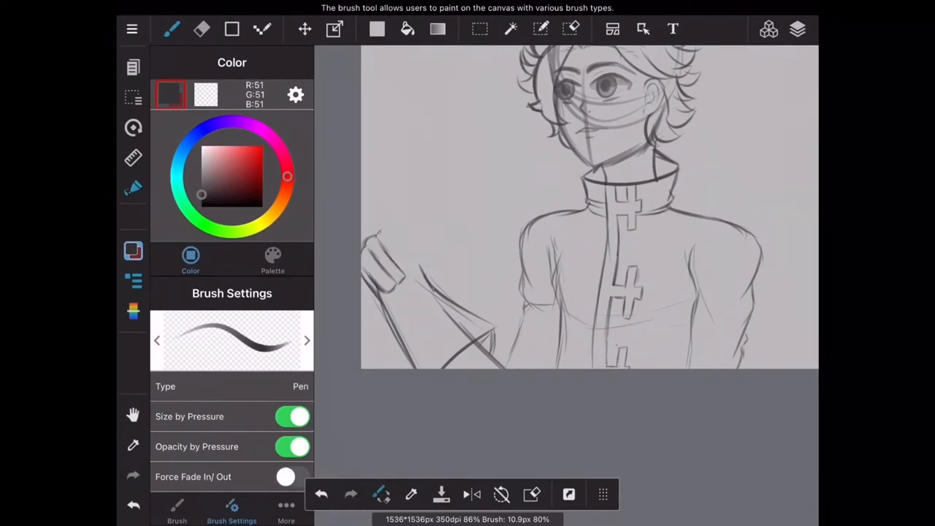
click(202, 28)
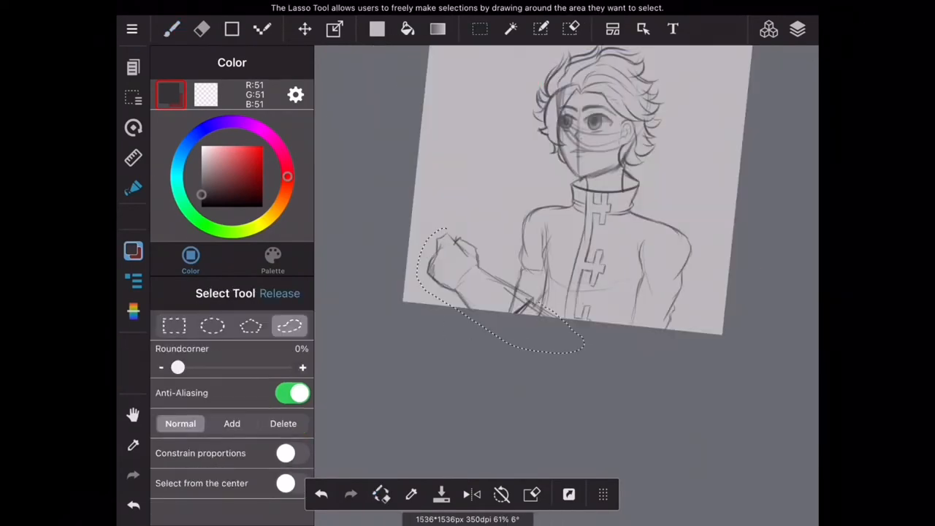
click(172, 29)
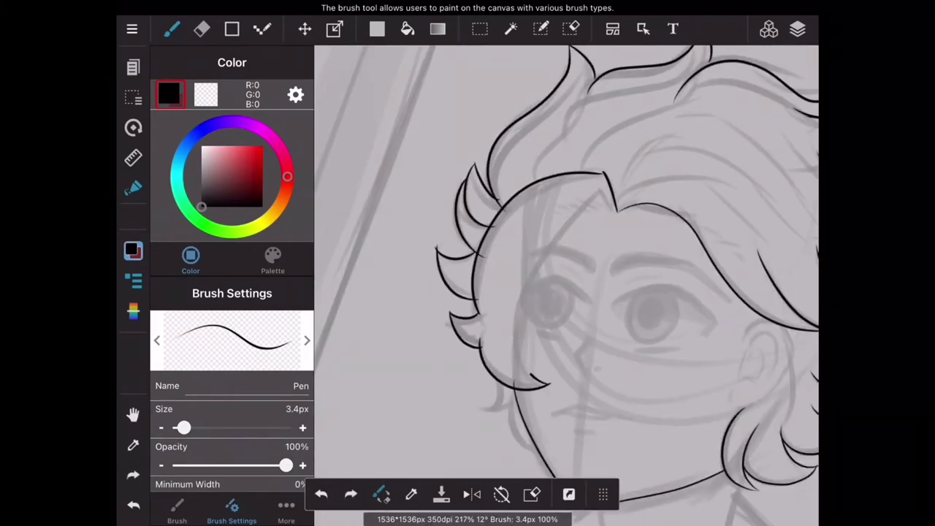
Ink black lineart over hair, face, collar, coat, fist and staff, erasing overlaps
click(201, 29)
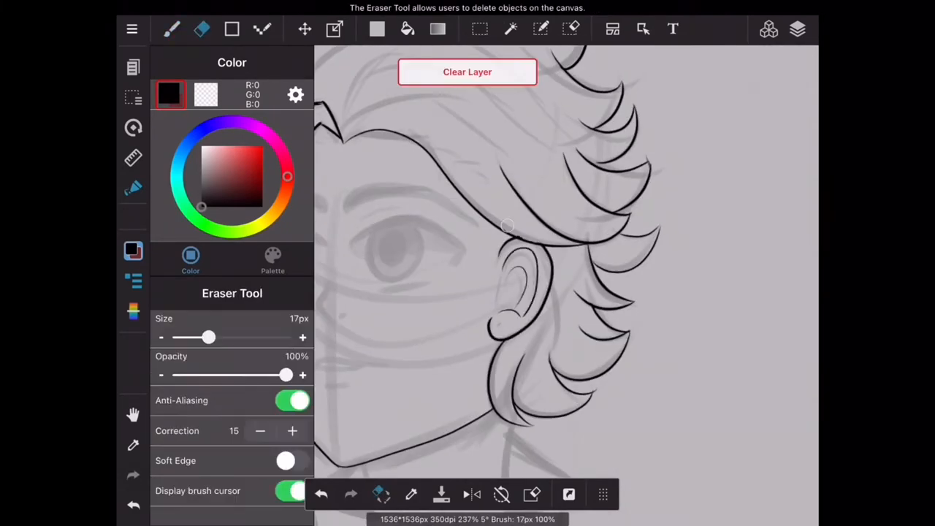
click(171, 28)
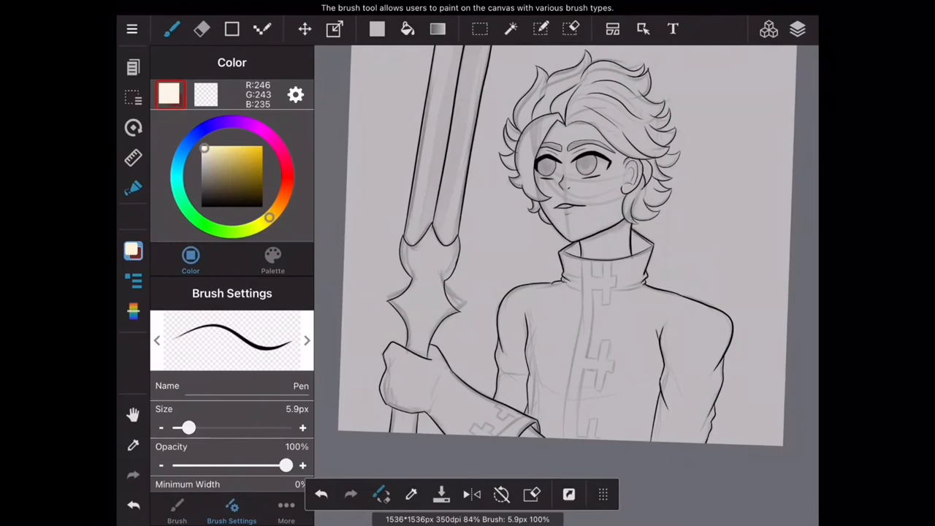
Bucket-fill the coat and the blue background, erasing stray colour
click(407, 29)
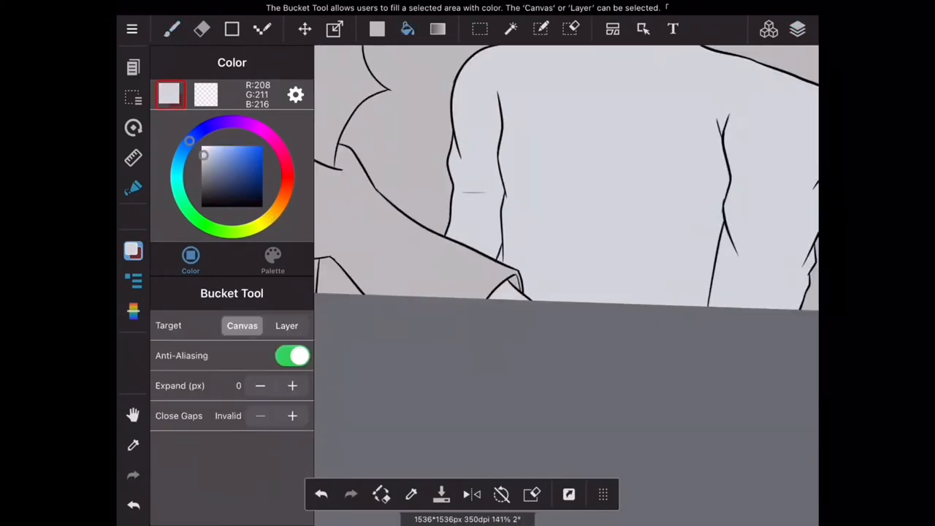
click(171, 28)
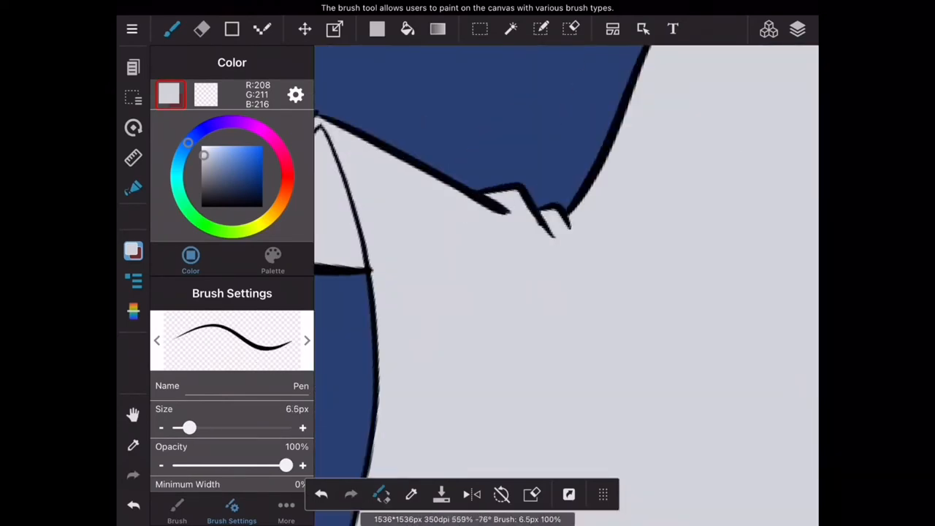
click(201, 28)
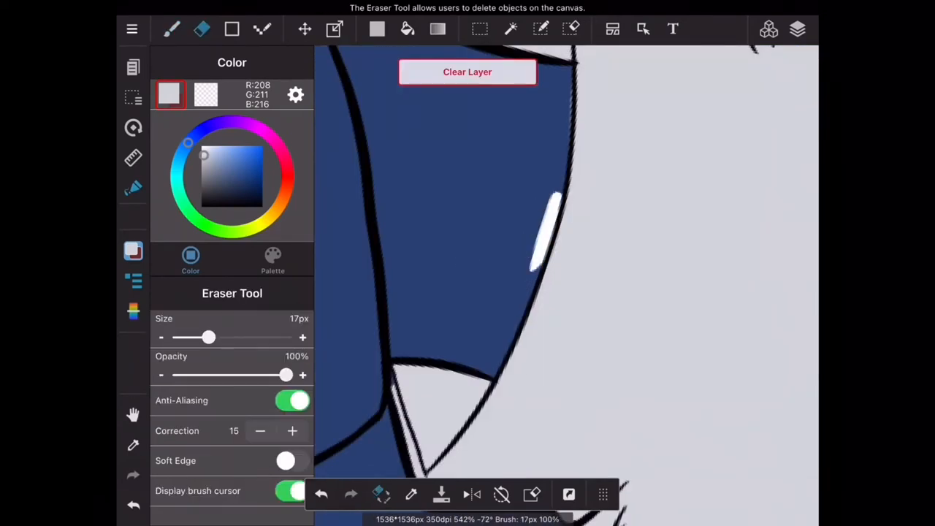
click(171, 28)
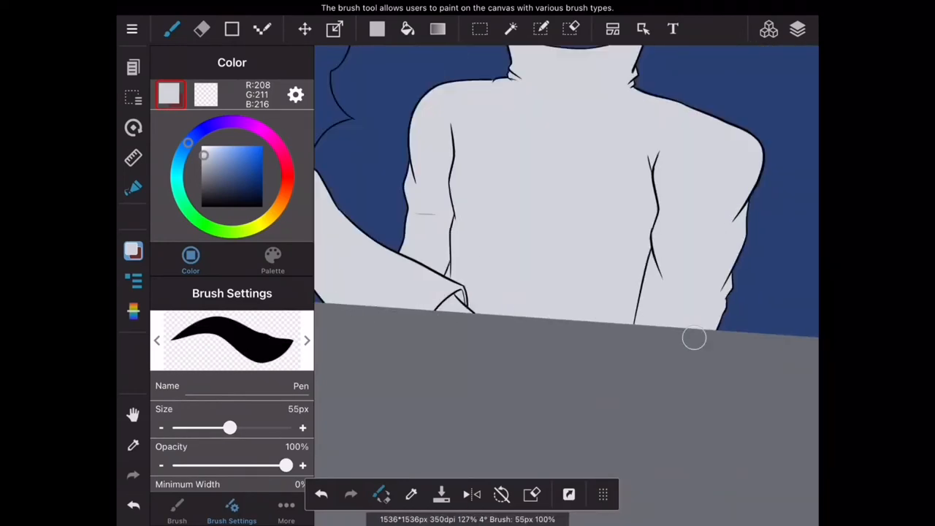
Clean up the fill around the staff and touch up edges with black lines
click(202, 29)
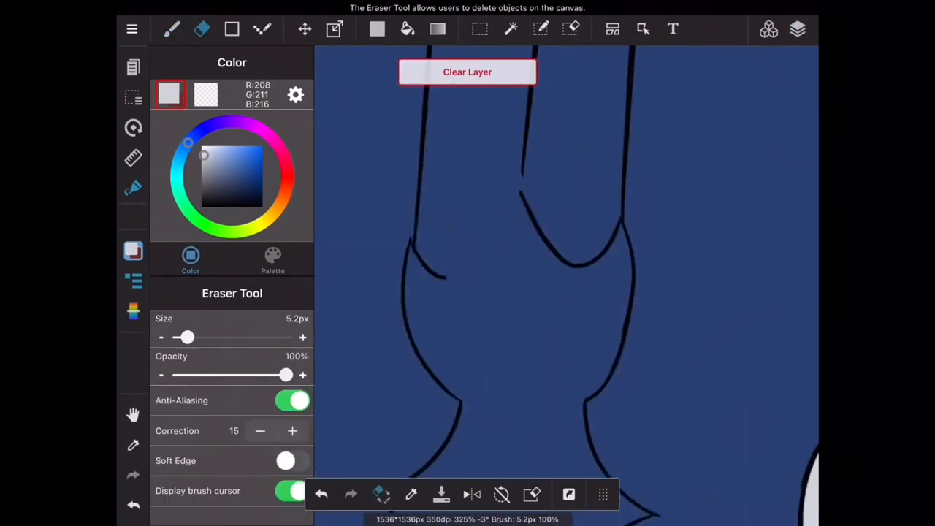
click(171, 28)
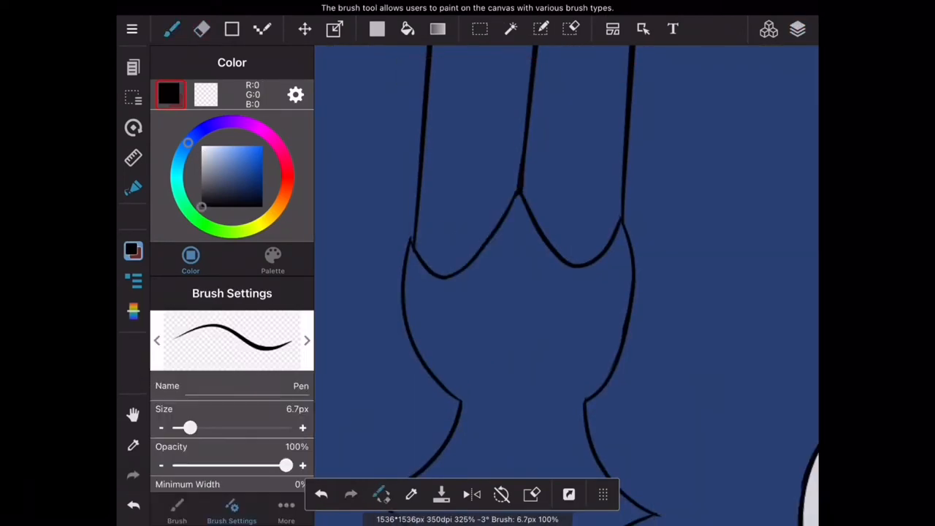
click(797, 29)
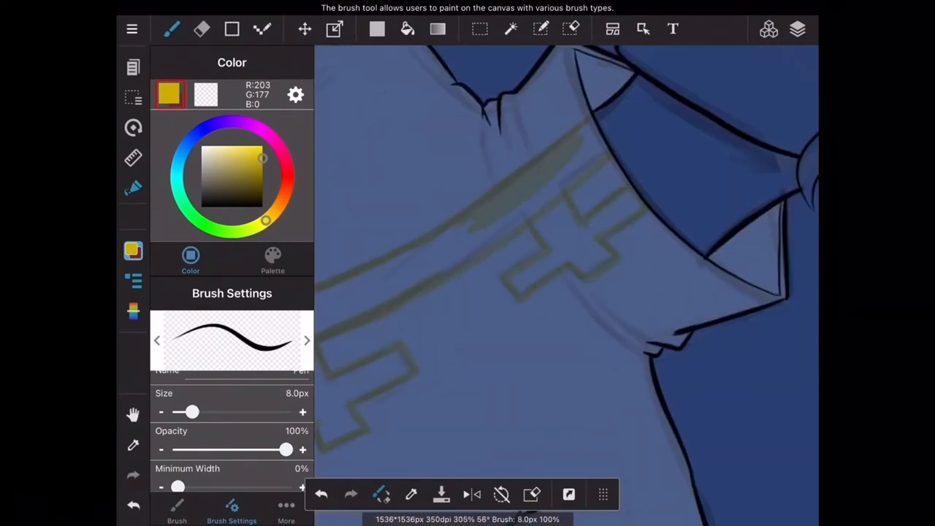
Fill the trim shapes along the coat front and cuff with gold
click(407, 28)
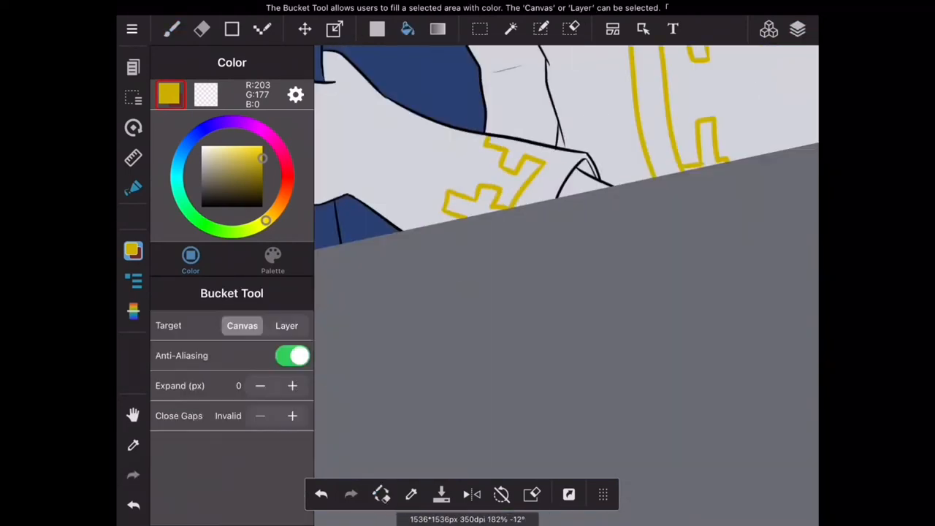
click(172, 29)
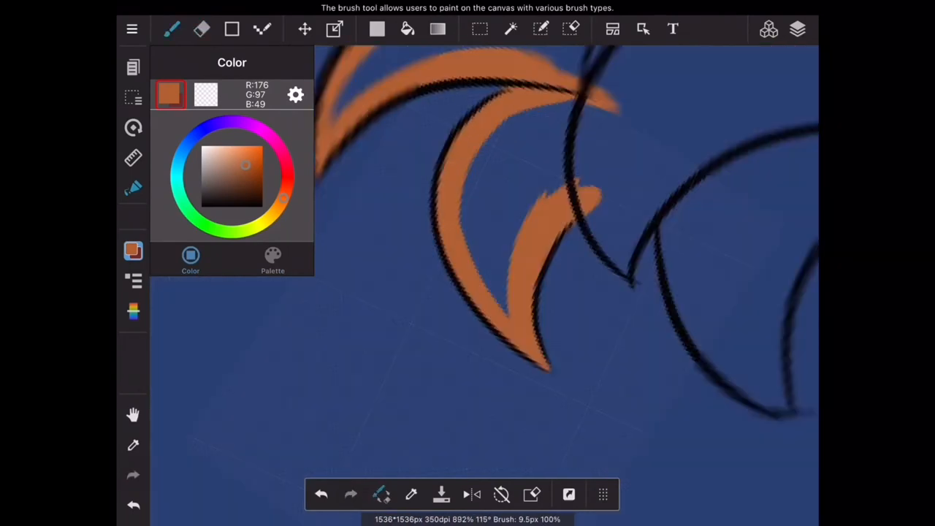
Fill the hair orange-brown, the skin peach and the eyes white, erasing stray colour
click(232, 505)
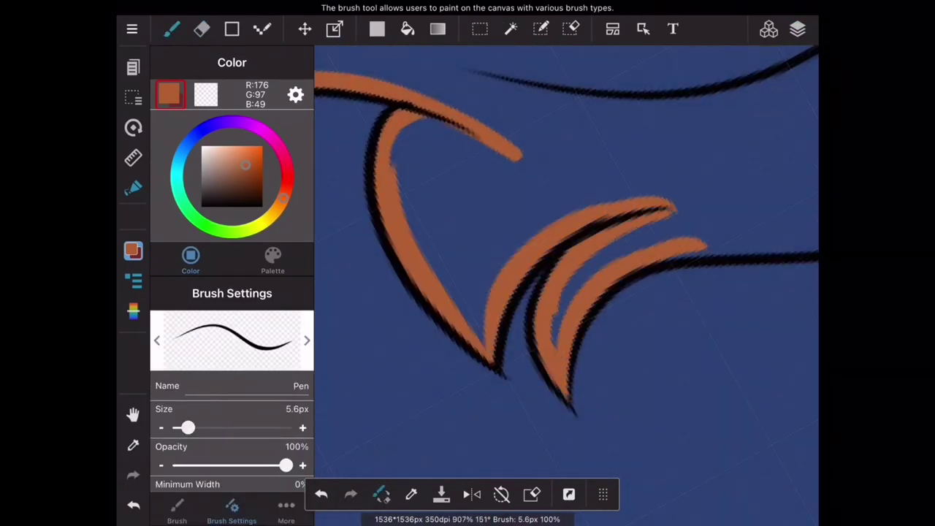
click(202, 28)
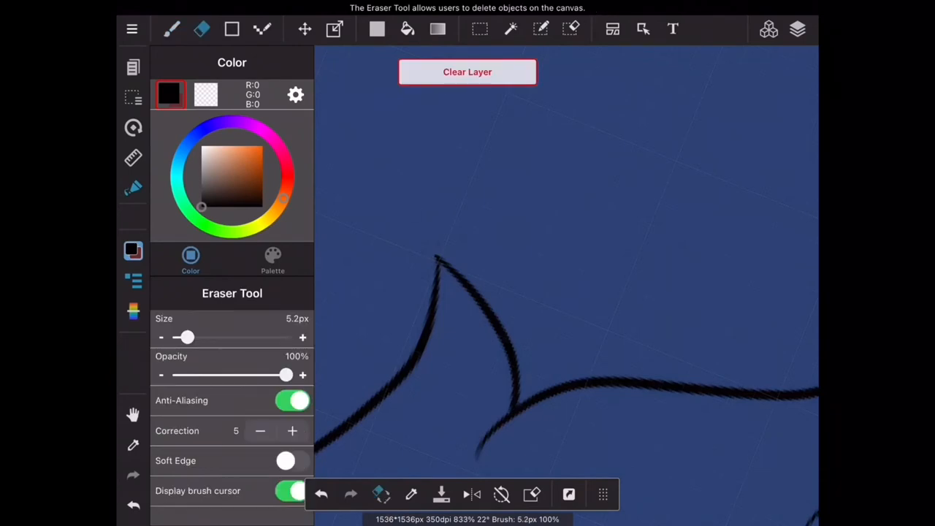
click(171, 29)
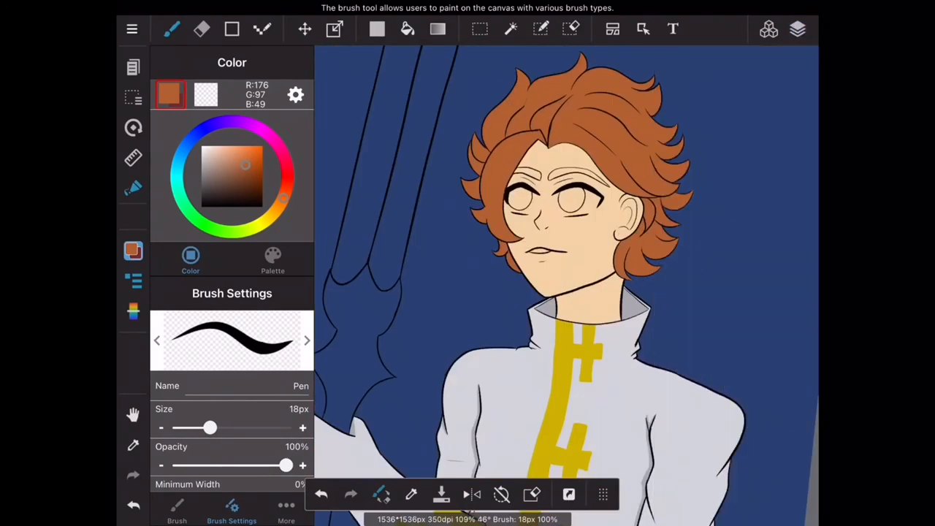
click(202, 29)
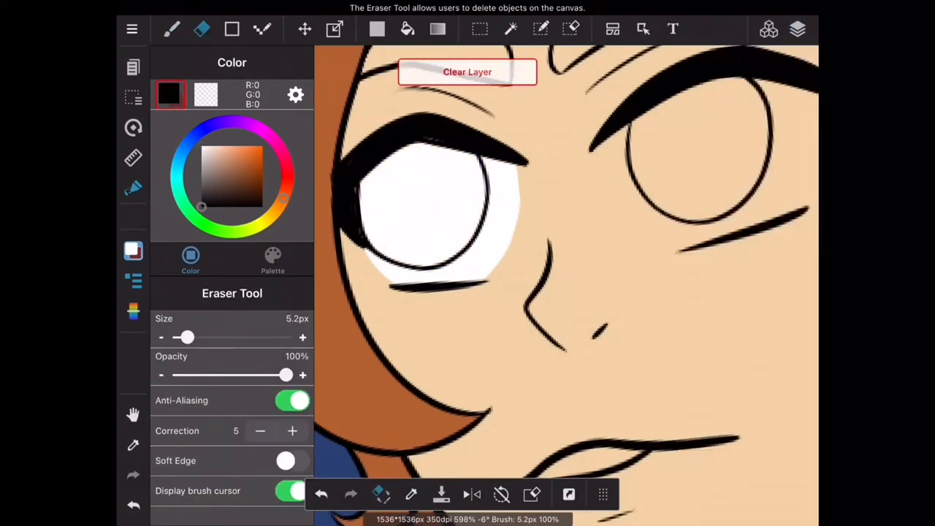